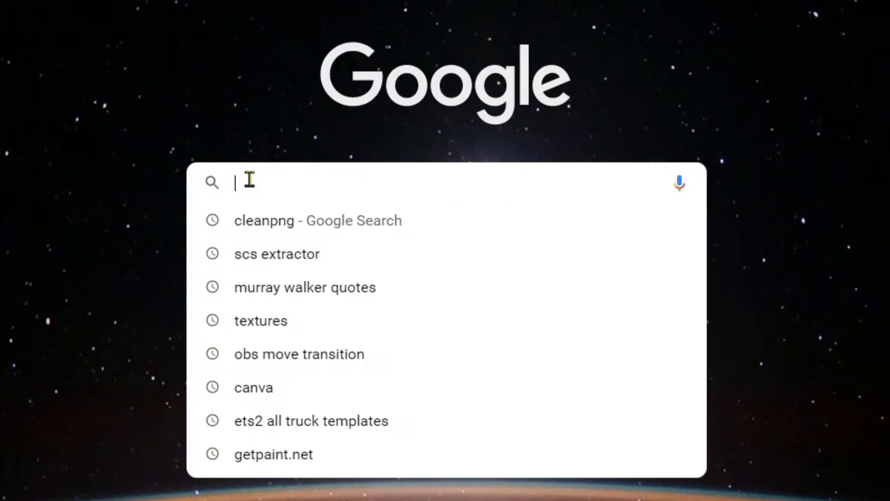
Search Google for 'DXTBMP download' and reach the Download link on the mwgfx.co.uk DXTBmp page
text(DXTBMP download)
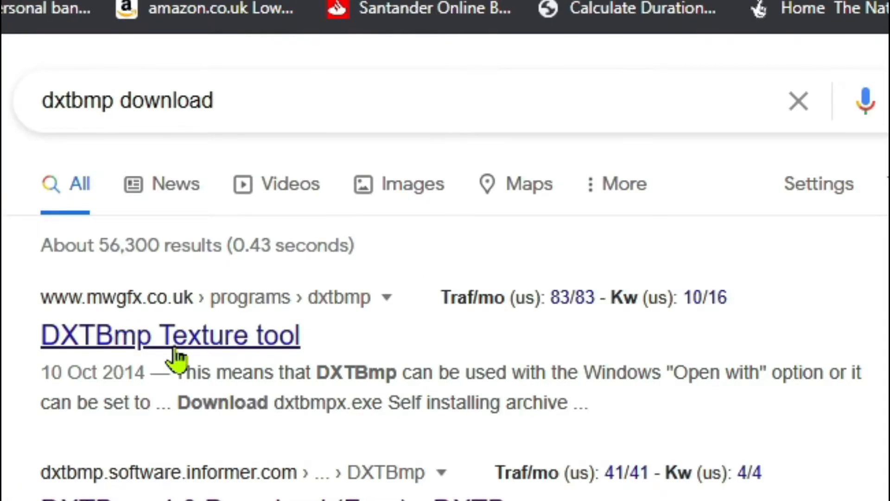
click(169, 335)
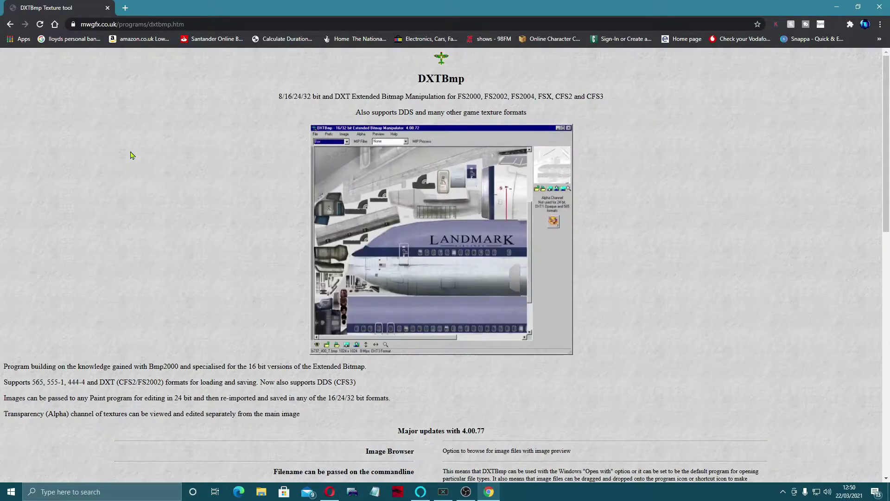
mouse_move(247, 187)
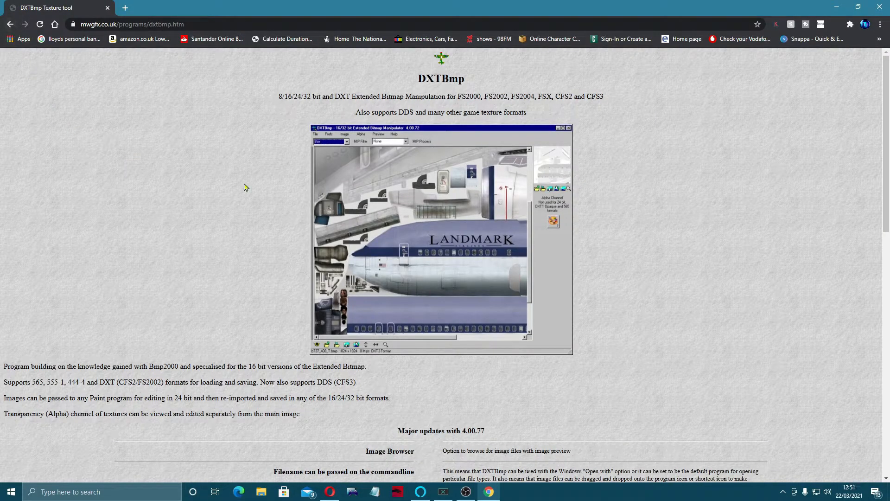
scroll(down, 3)
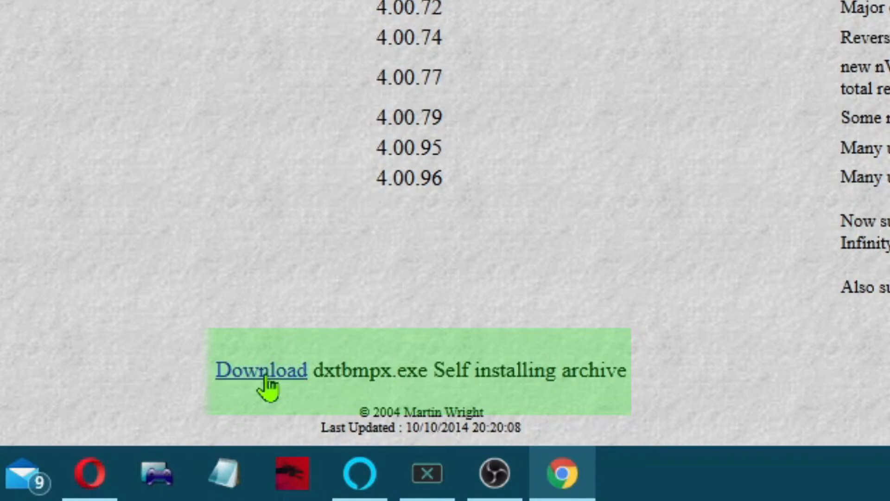
Save dxtbmpxnew.exe to Downloads, continuing past the Malwarebytes blocked-download page
click(262, 371)
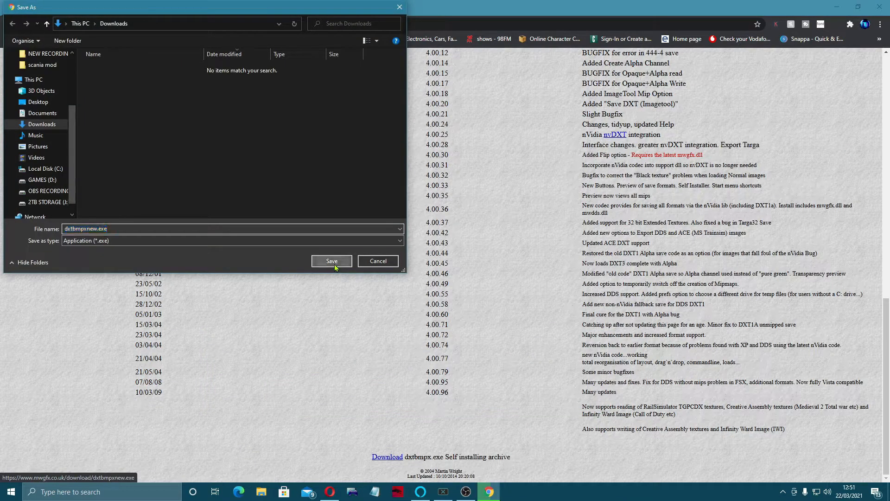
click(332, 260)
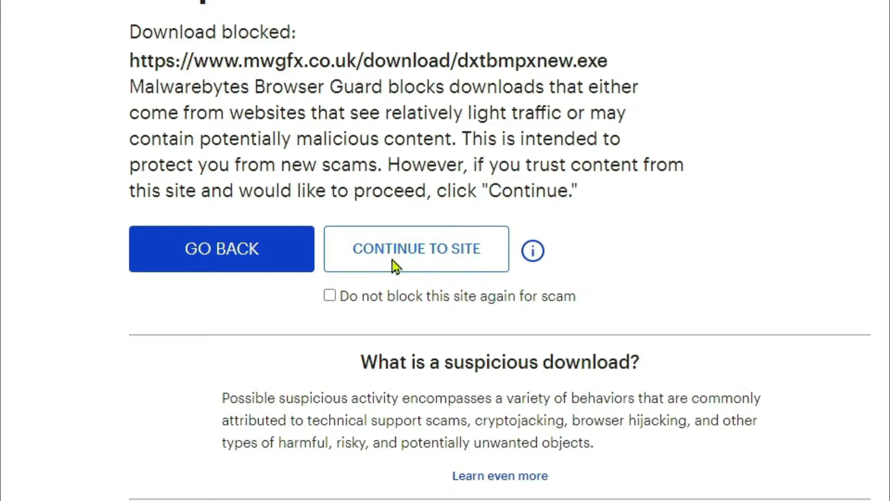
click(417, 248)
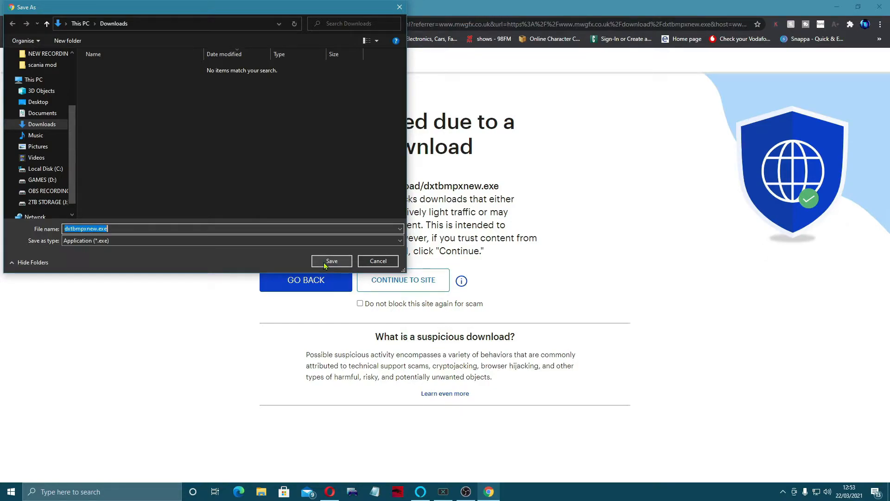
click(331, 262)
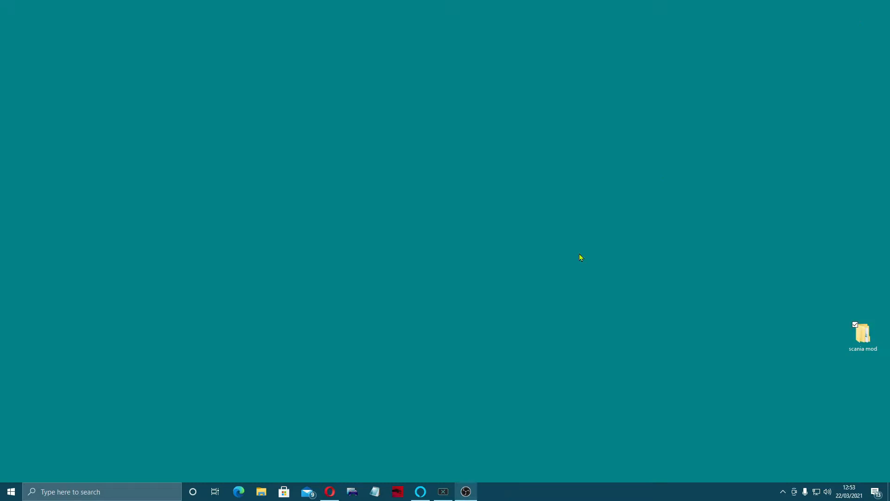
Run dxtbmpxnew.exe from the Downloads folder
click(262, 491)
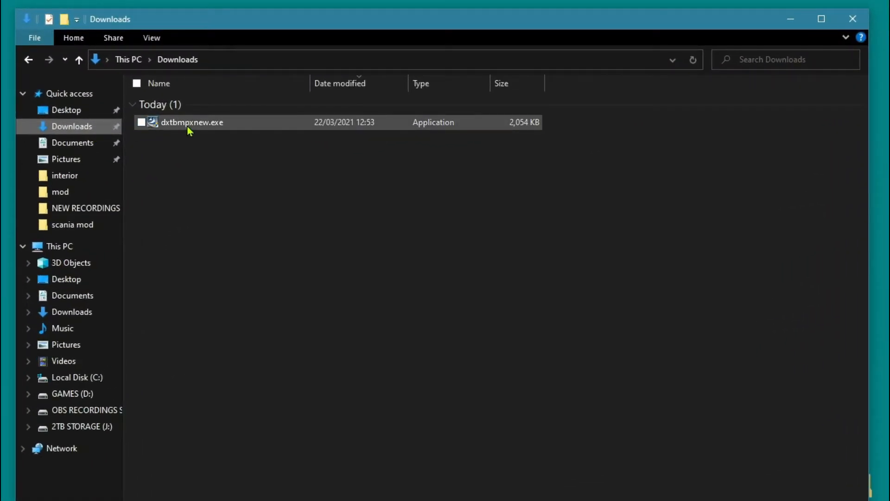
click(192, 122)
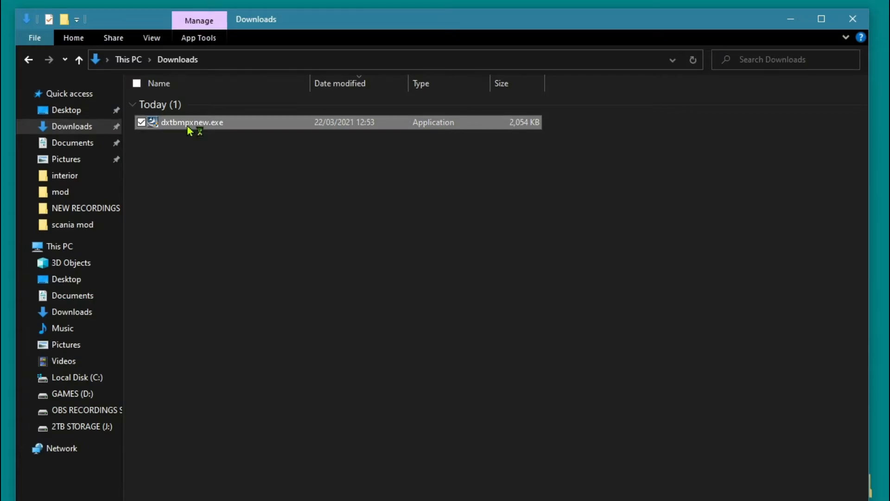
double_click(191, 122)
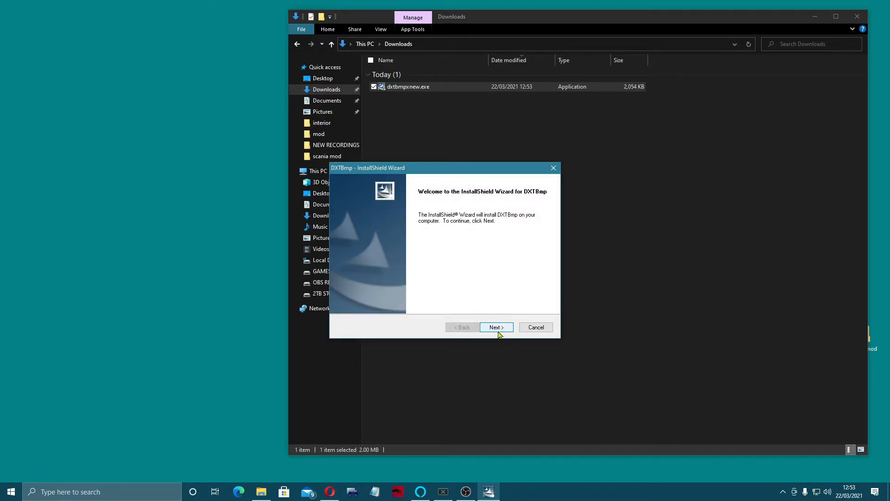
Install DXTBmp to the default destination and finish the wizard
click(496, 326)
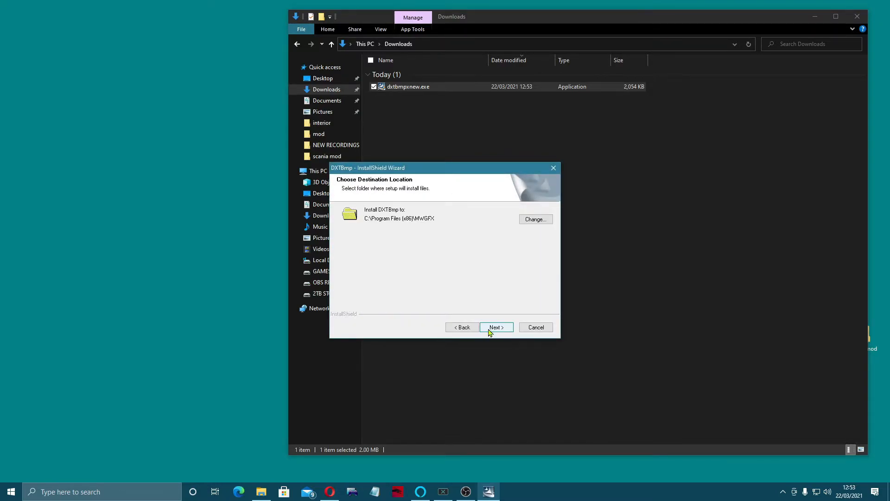
click(495, 327)
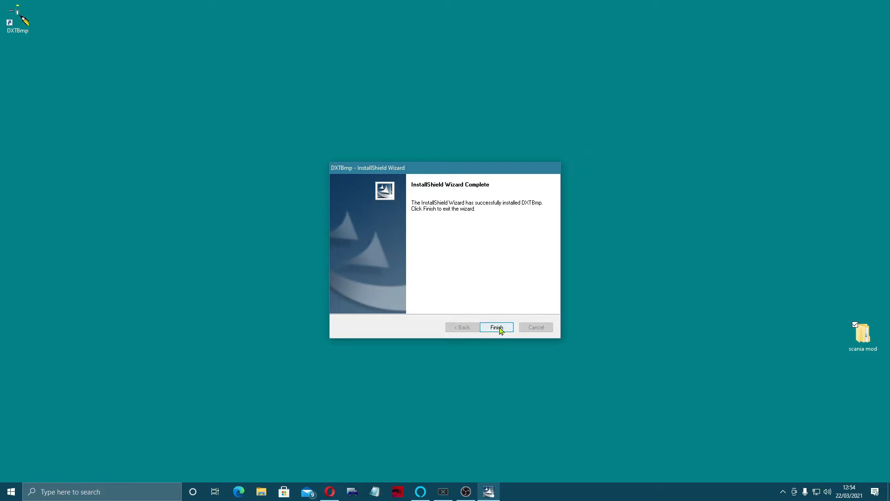
click(496, 327)
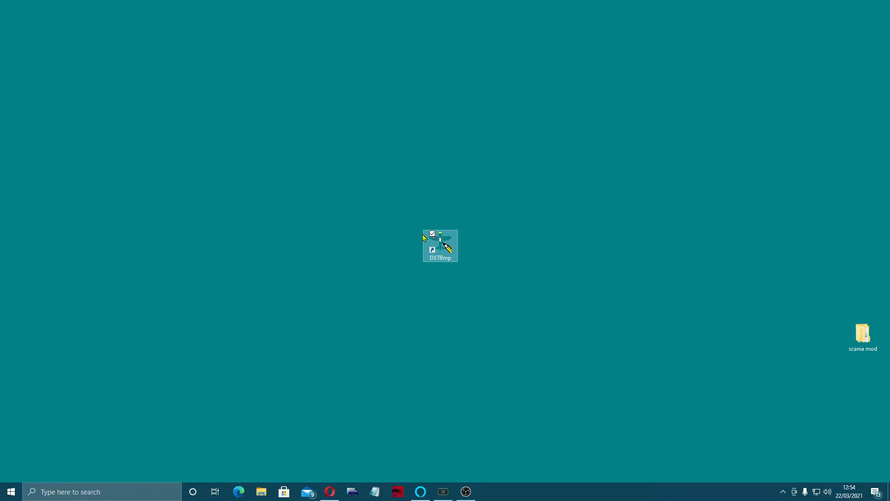
Launch DXTBmp from its desktop shortcut and show the Prefs menu
double_click(440, 243)
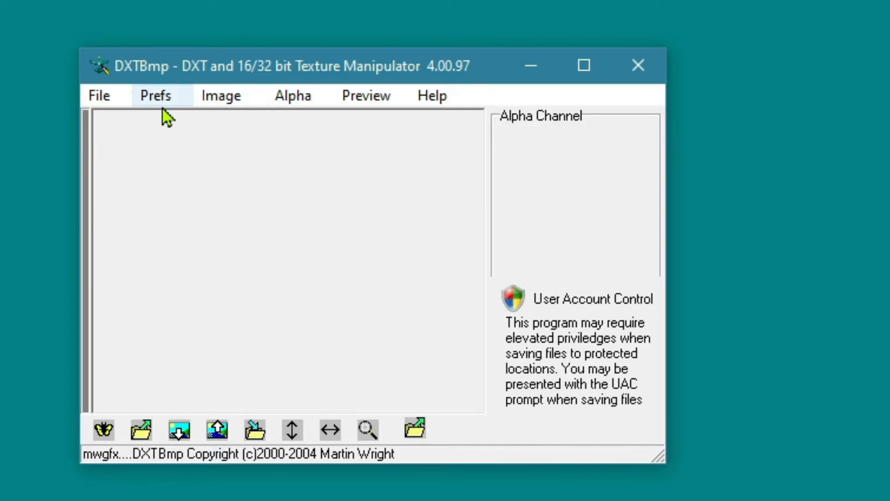
click(156, 95)
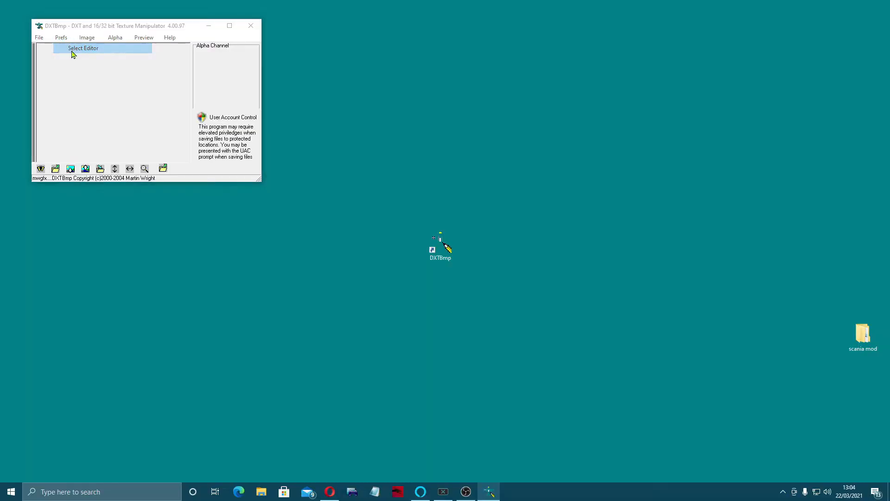
Choose D:\Program Files\paint.net\PaintDotNet.exe as the external image editor
click(83, 48)
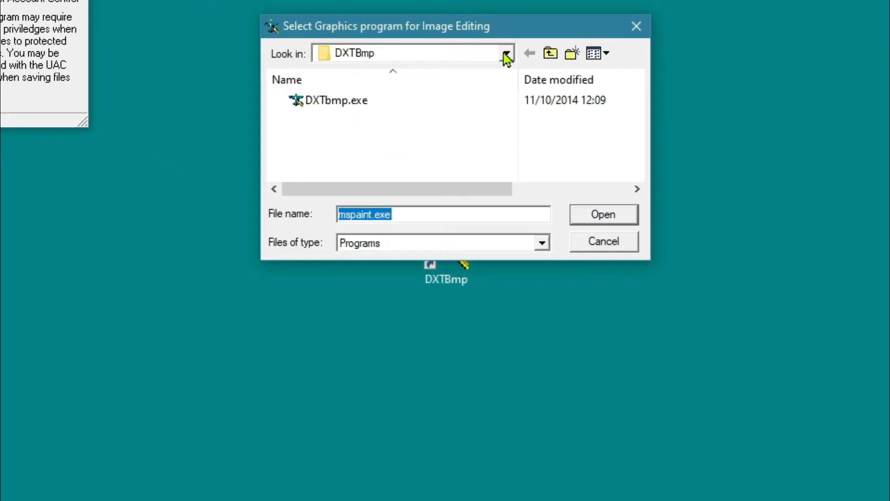
click(506, 53)
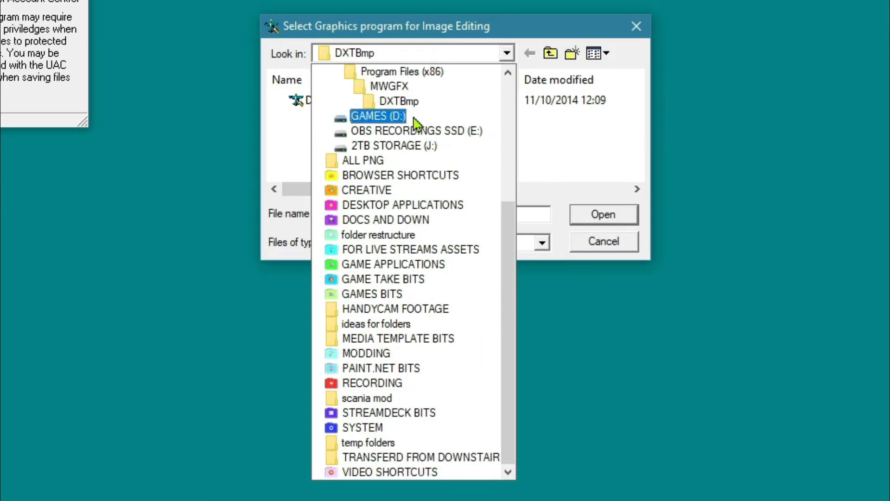
click(378, 117)
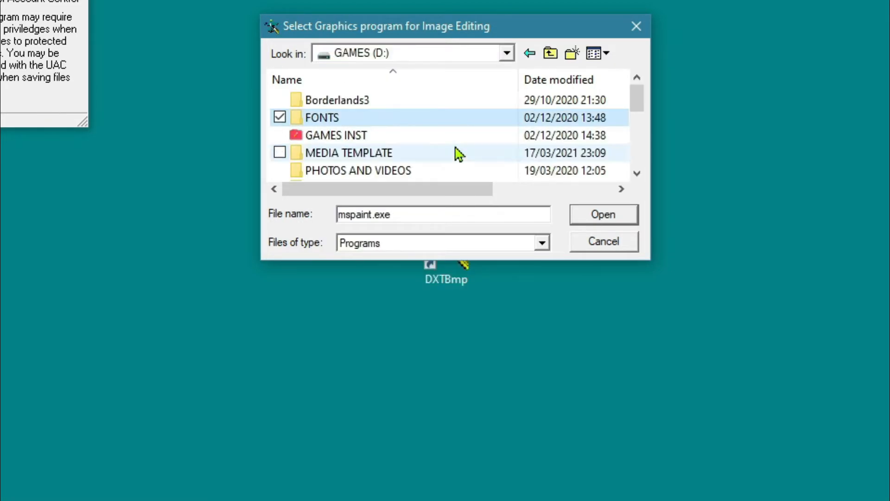
scroll(down, 3)
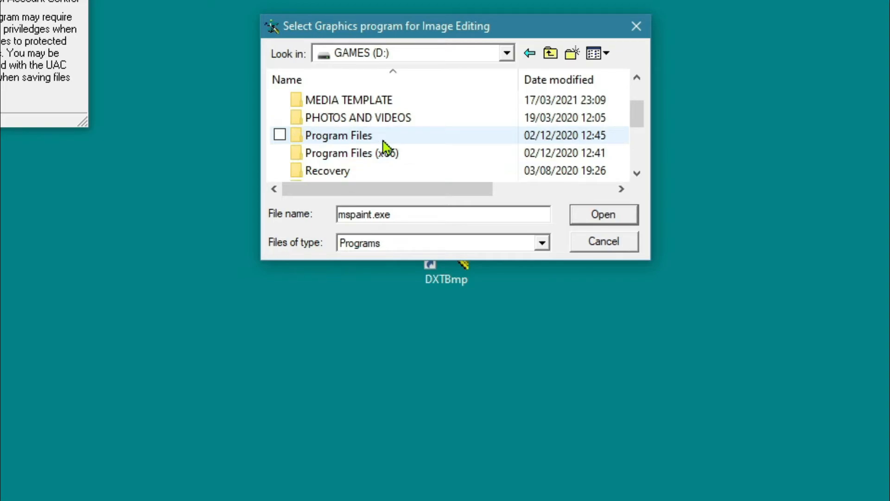
double_click(337, 135)
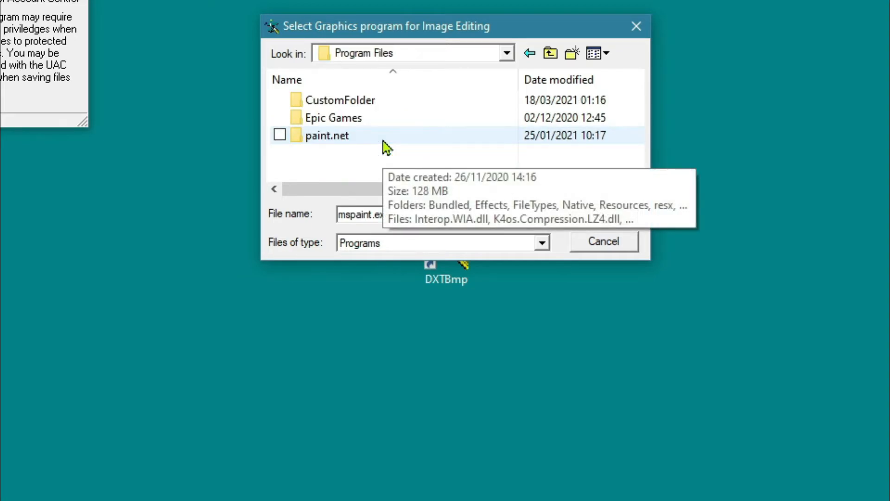
double_click(328, 135)
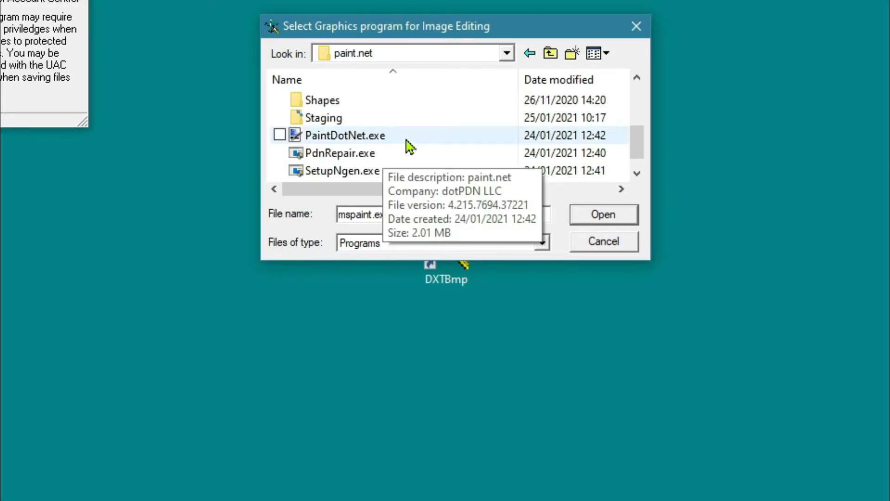
click(279, 135)
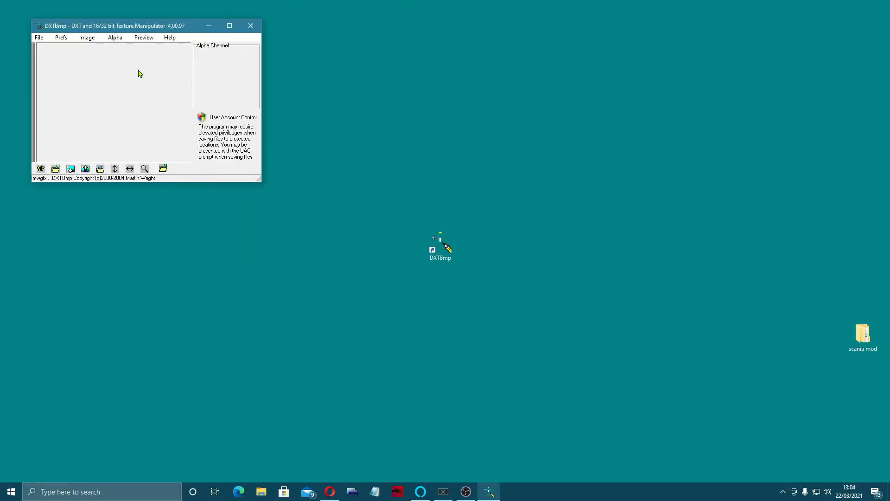
Maximise the DXTBmp window to fill the screen
click(229, 26)
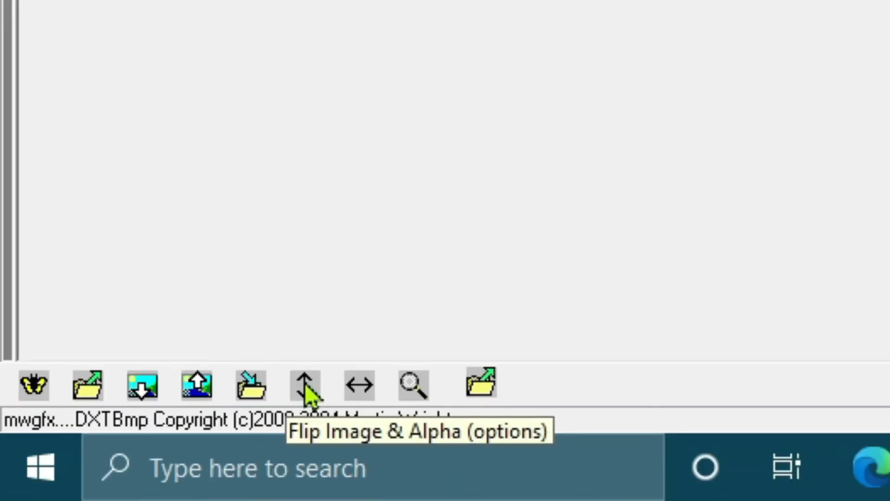
mouse_move(141, 387)
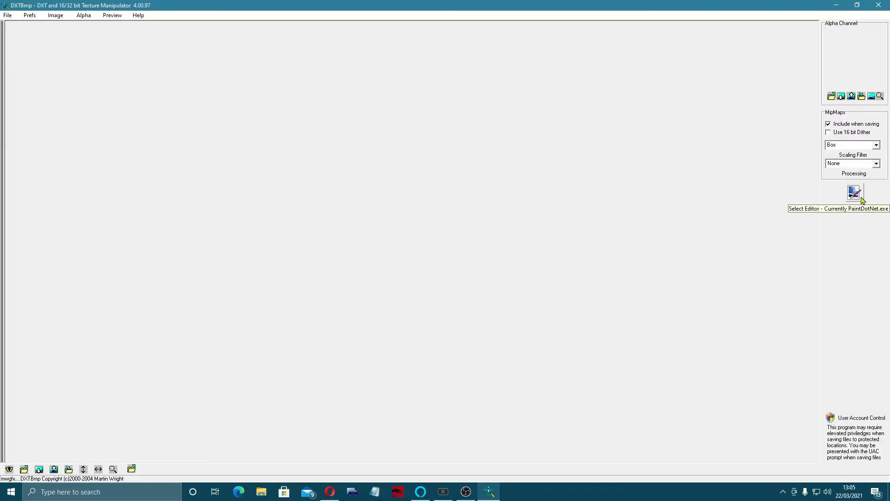
mouse_move(793, 54)
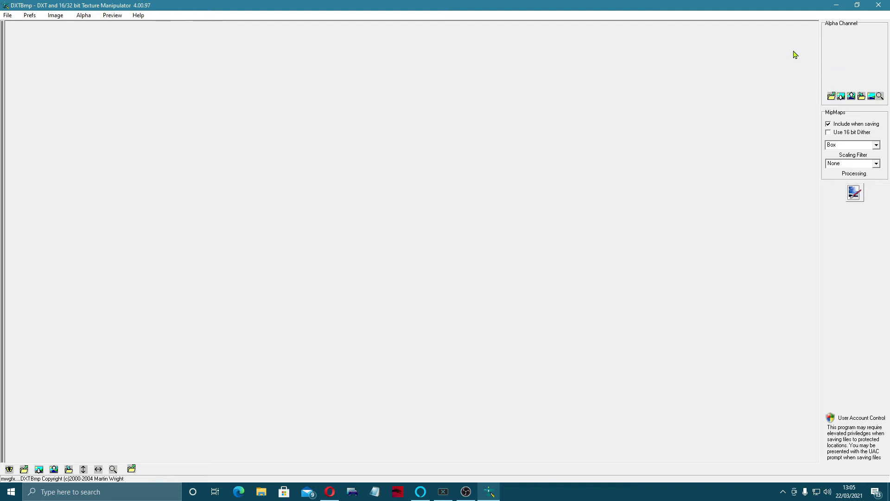
mouse_move(857, 18)
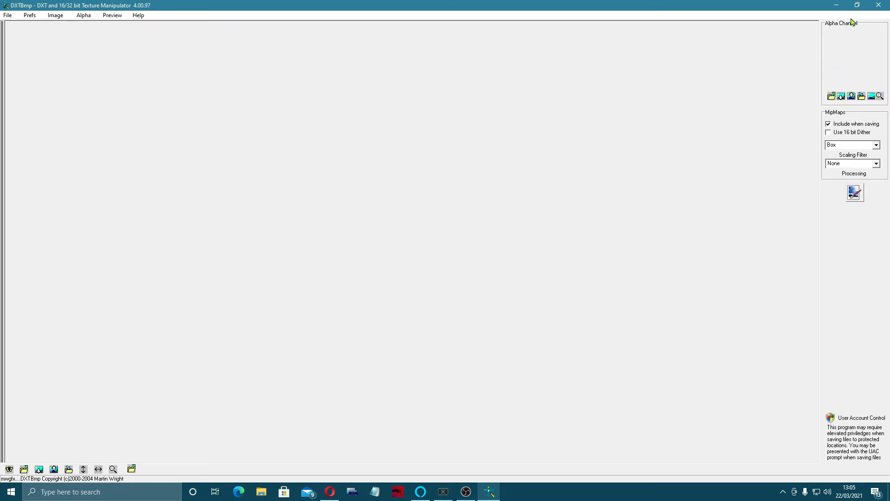
mouse_move(858, 3)
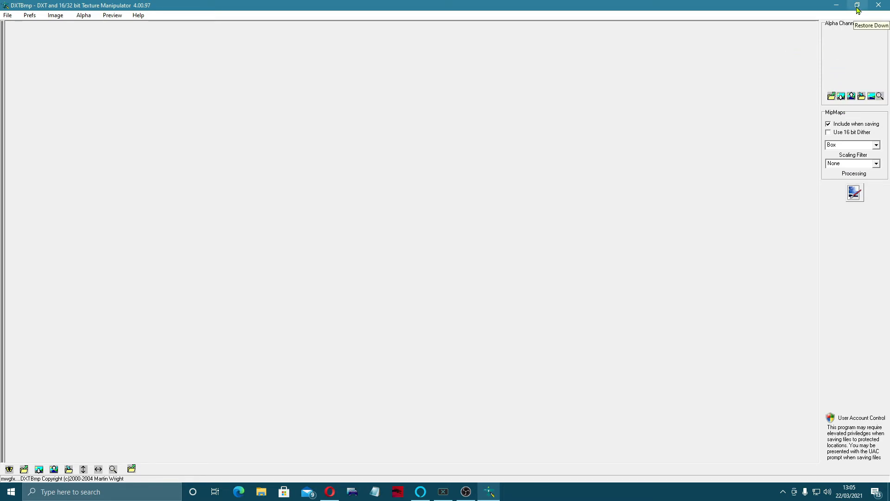